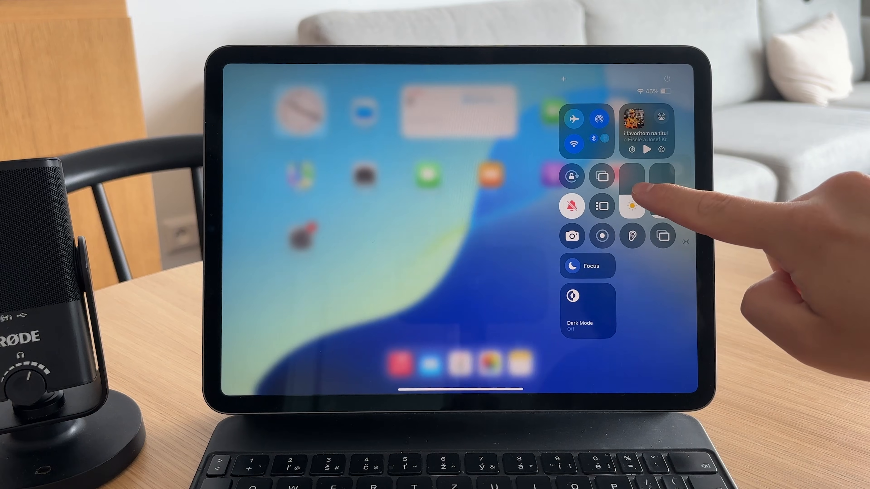
# Adjust the screen brightness slider in Control Center
pyautogui.click(631, 206)
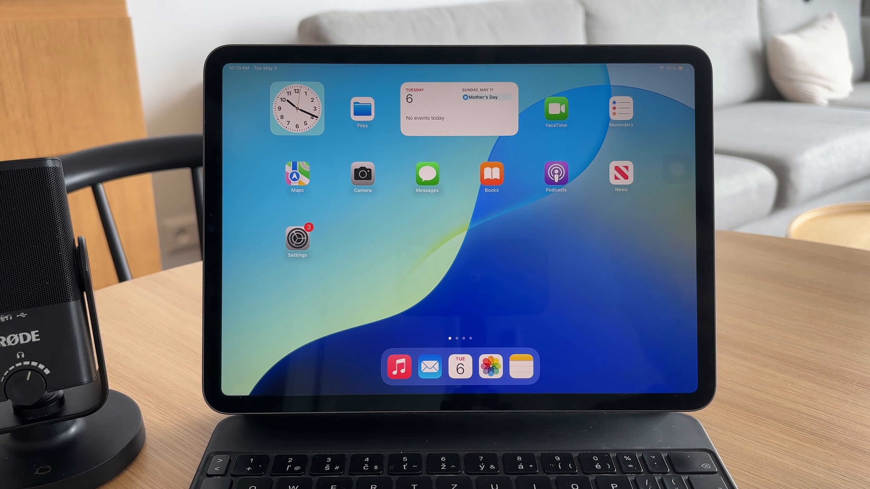
# Launch Settings and review the Background App Refresh app list under General
pyautogui.click(296, 241)
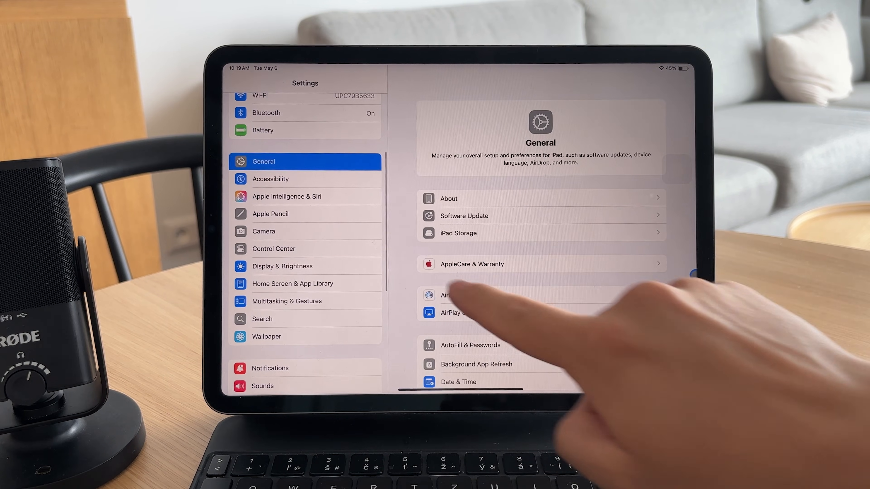
pyautogui.click(475, 364)
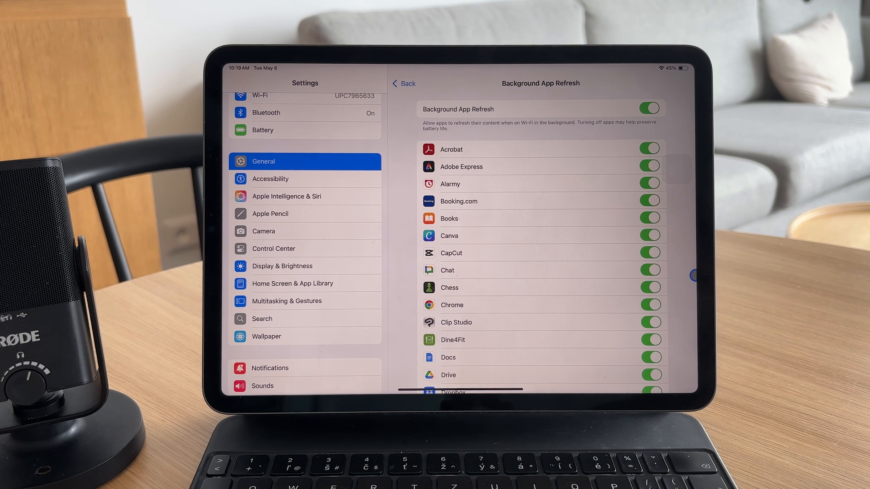
pyautogui.scroll(-3)
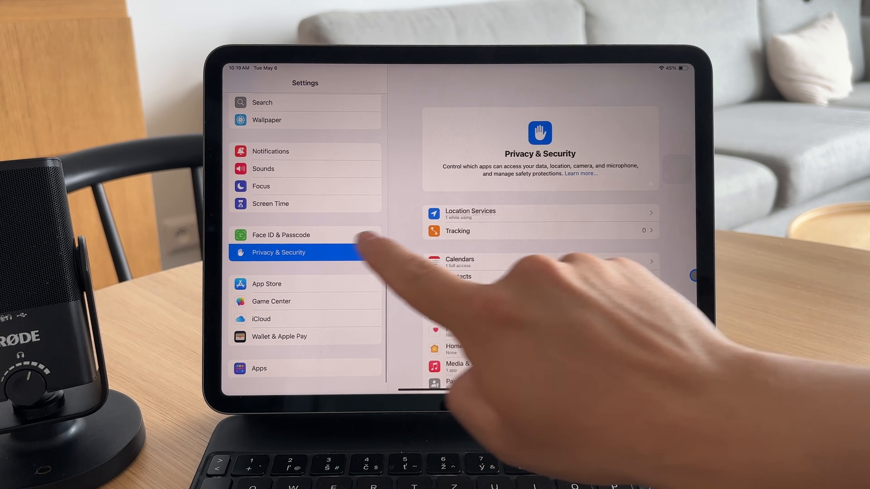
# Review the Location Services list of apps using location
pyautogui.click(470, 214)
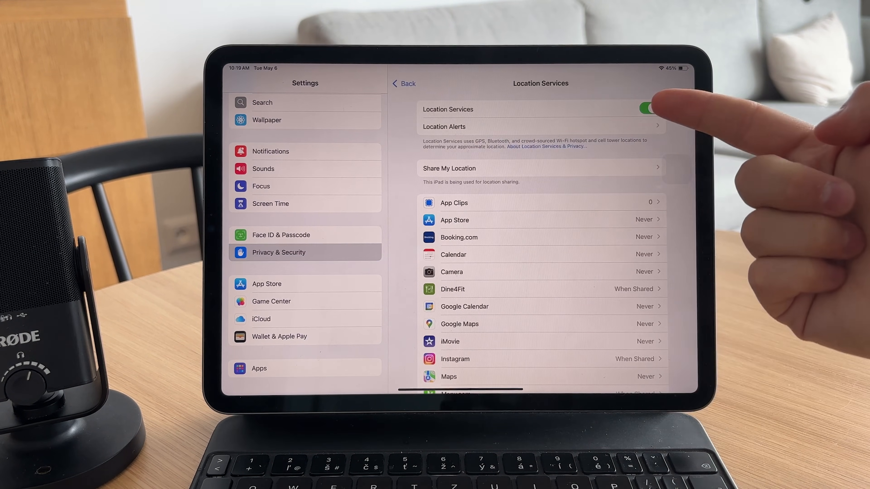
pyautogui.scroll(-3)
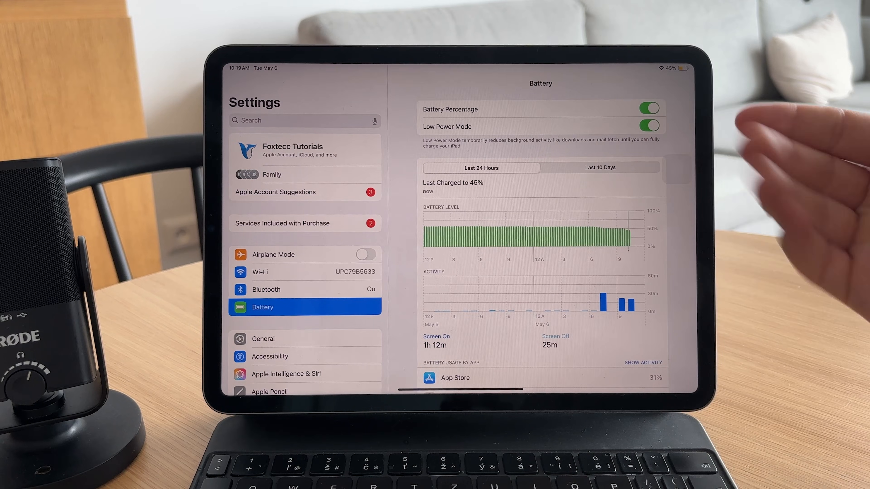
# Switch the Low Power Mode toggle back off on the Battery page
pyautogui.click(648, 126)
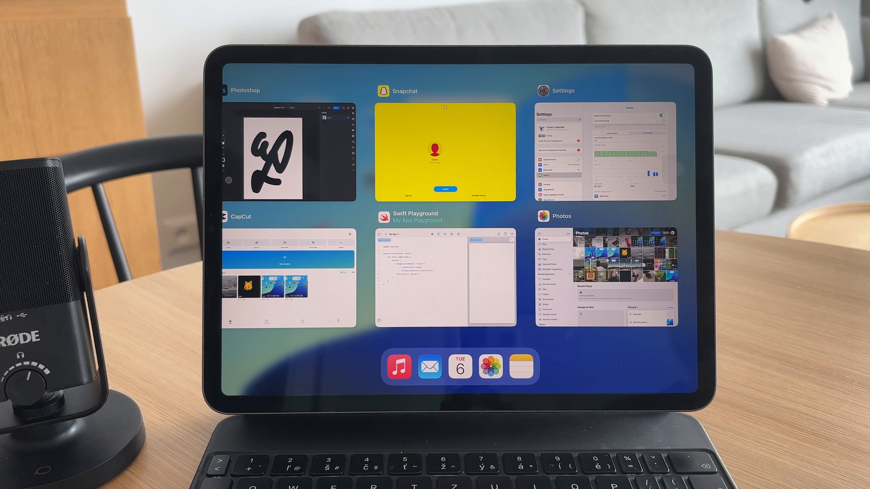
# Return to Settings from the App Switcher and go to the General section
pyautogui.click(604, 153)
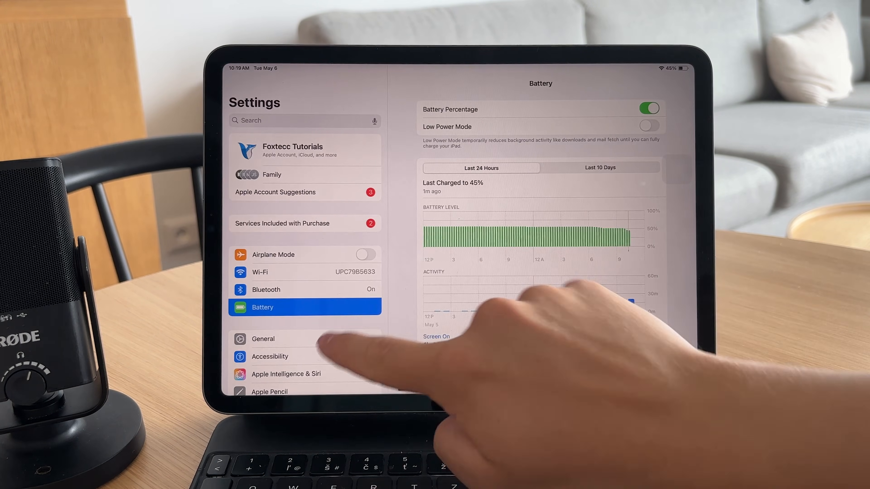
pyautogui.click(262, 339)
pyautogui.write('Ma')
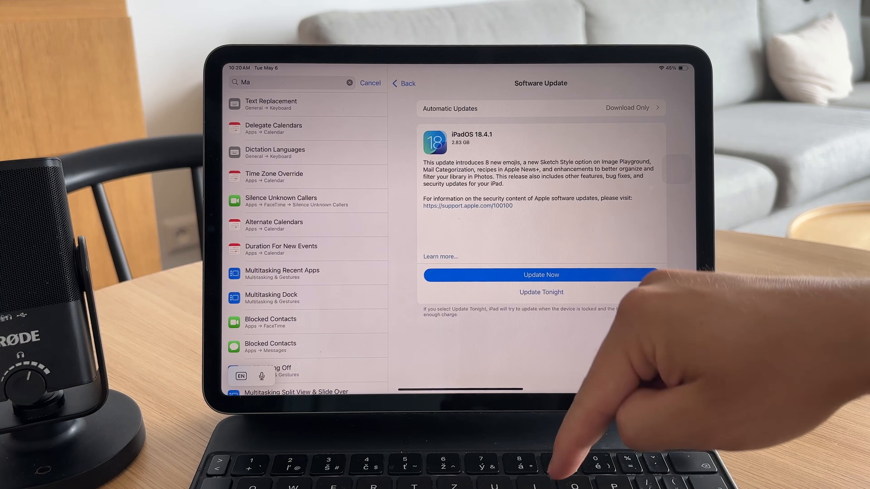
# Search for Mail, reach Mail Accounts > Fetch New Data, and cancel the search
pyautogui.write('il')
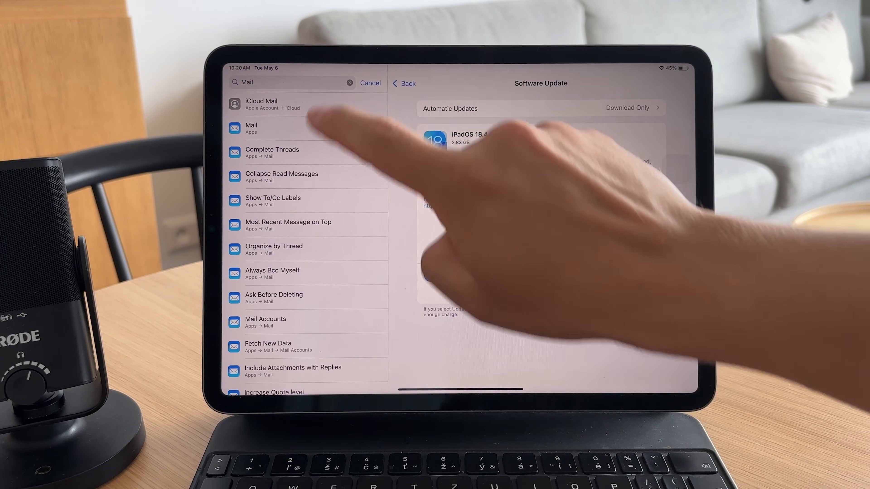
pyautogui.click(250, 128)
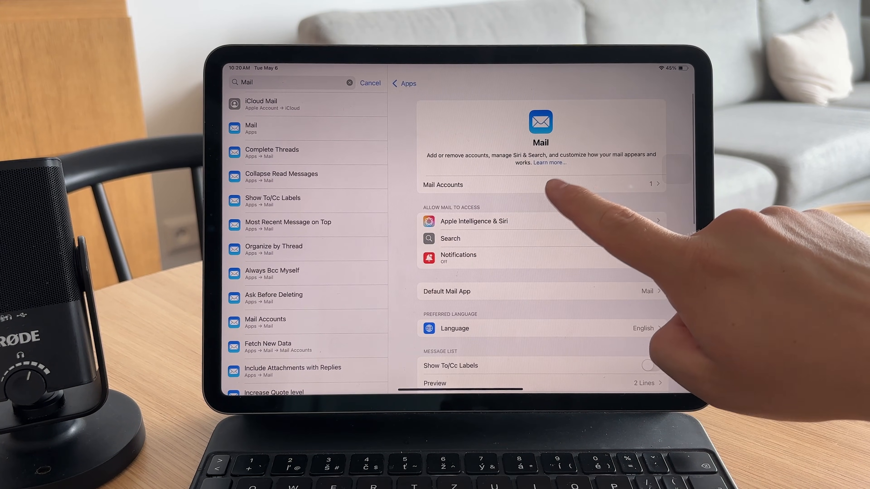
pyautogui.click(267, 346)
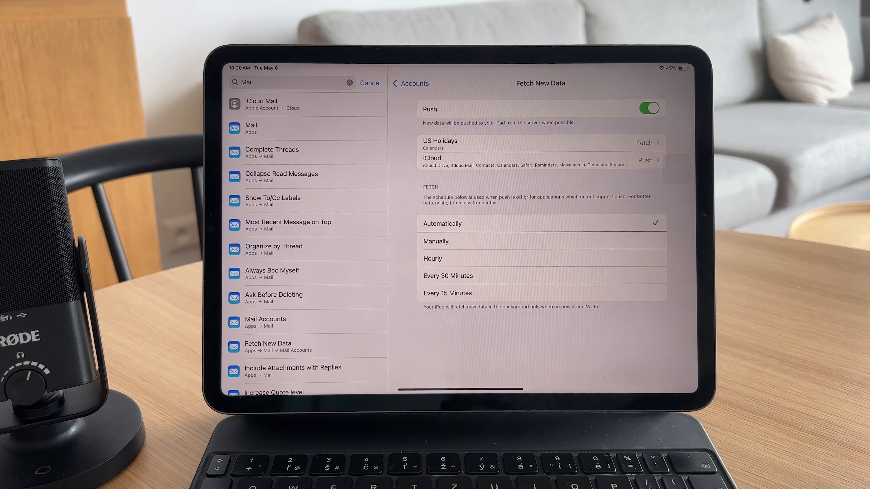
pyautogui.click(369, 82)
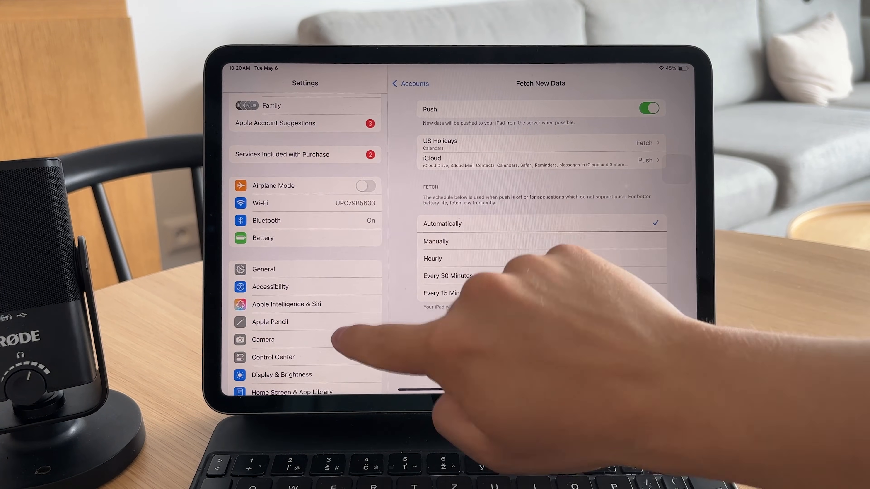